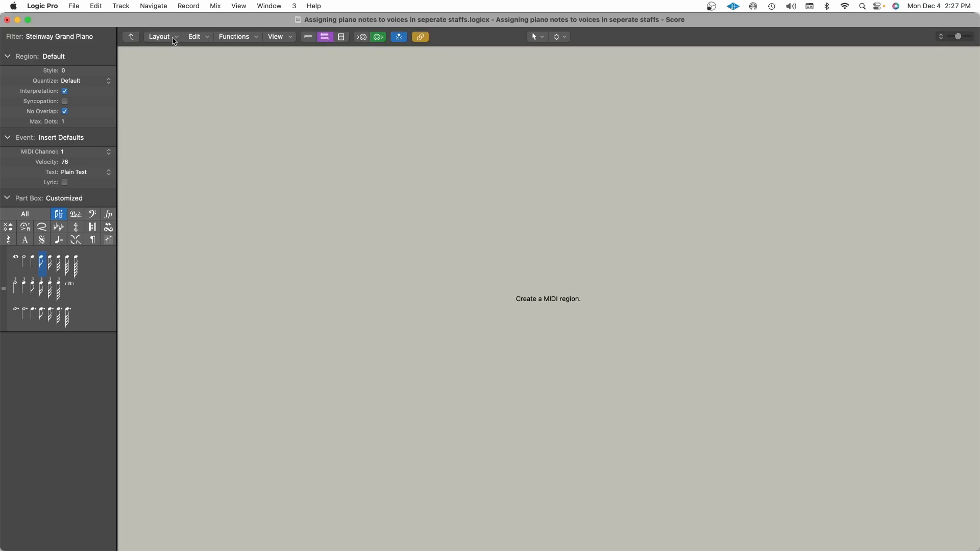
Step: Bring up the Staff Styles settings from the Score window's Layout menu
{"action": "left_click", "coordinate": [159, 36]}
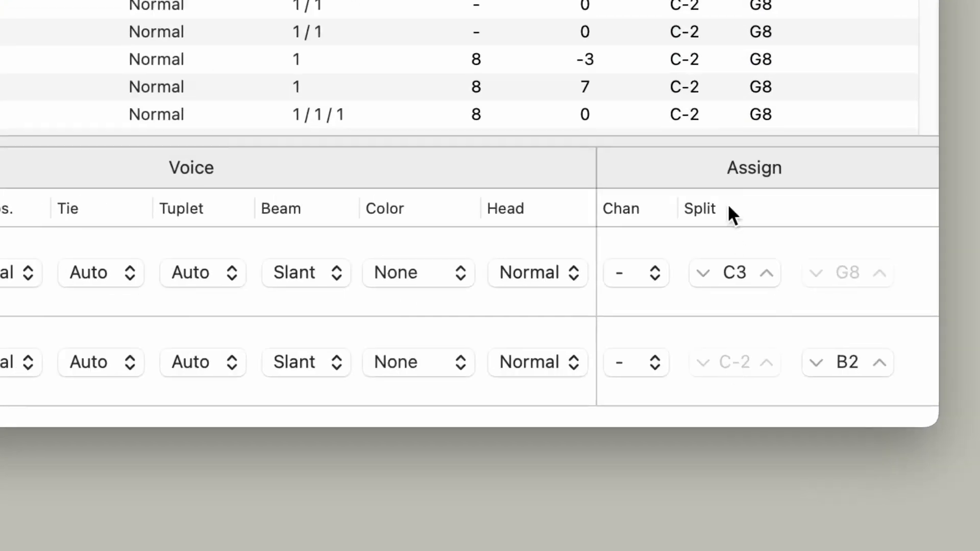
{"action": "mouse_move", "coordinate": [756, 242]}
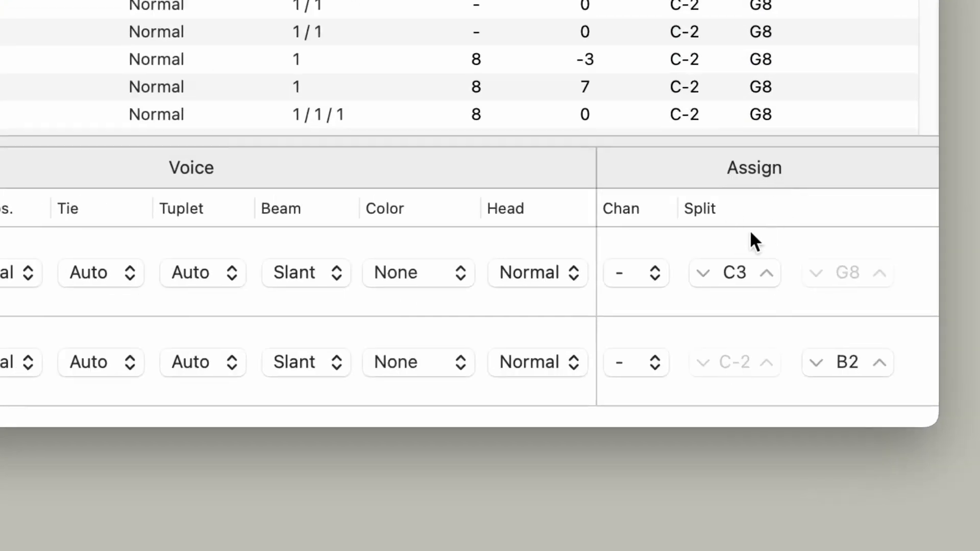
{"action": "mouse_move", "coordinate": [743, 250]}
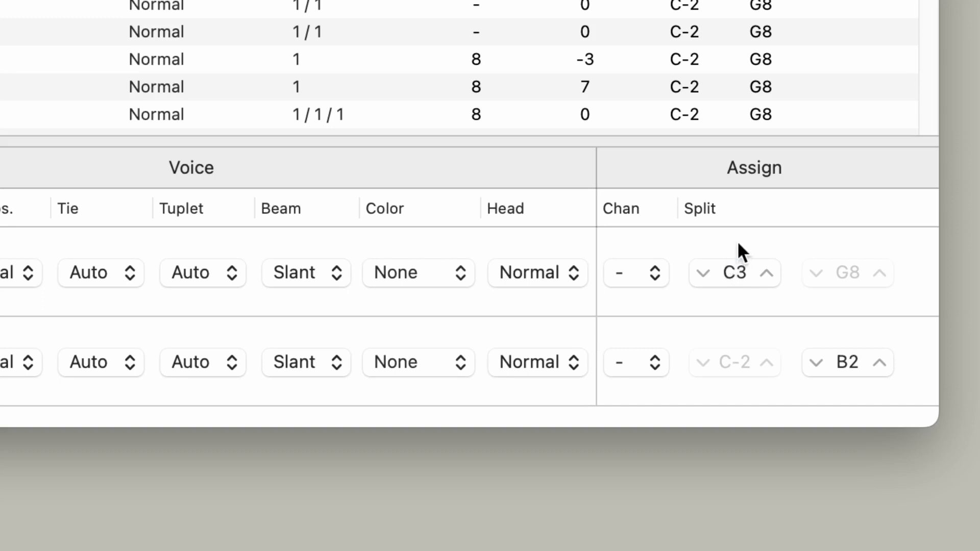
{"action": "mouse_move", "coordinate": [806, 372]}
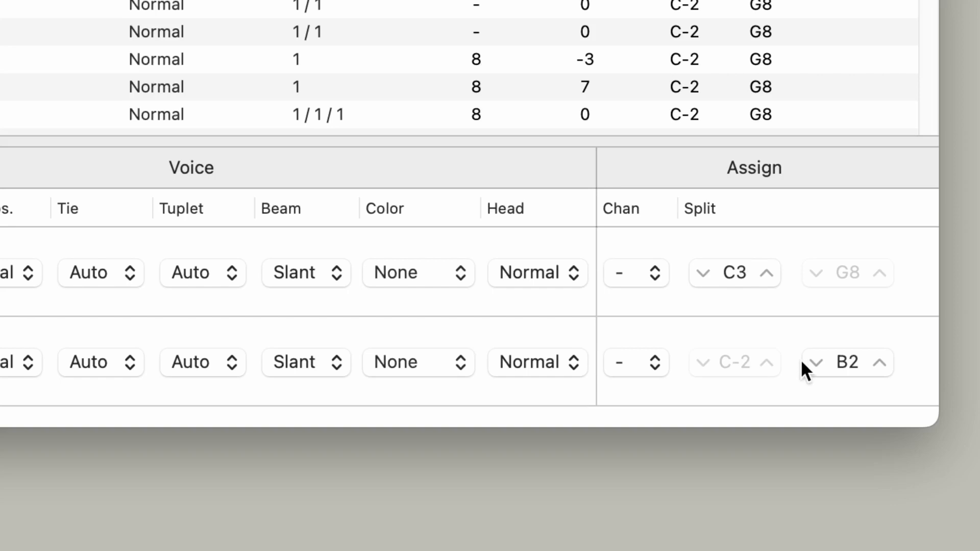
{"action": "mouse_move", "coordinate": [787, 318]}
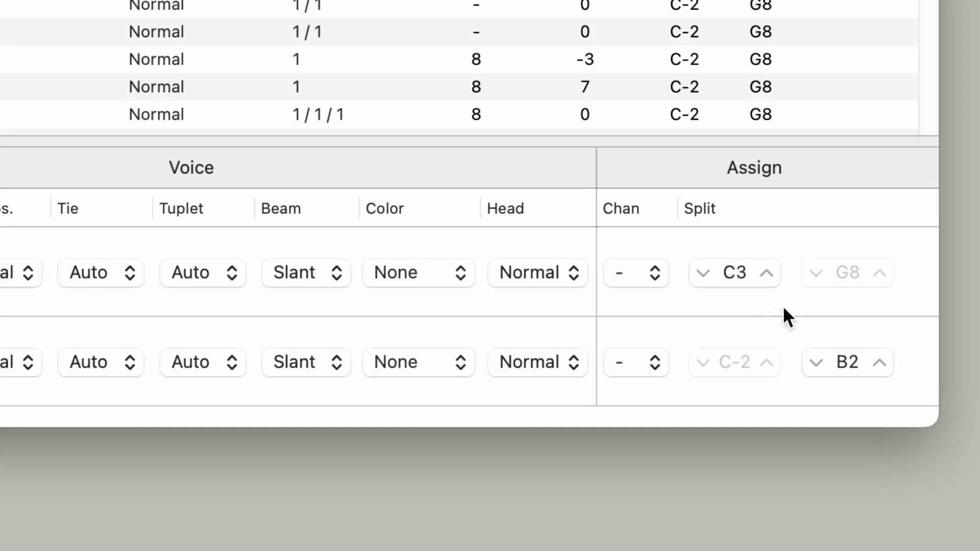
{"action": "mouse_move", "coordinate": [734, 306]}
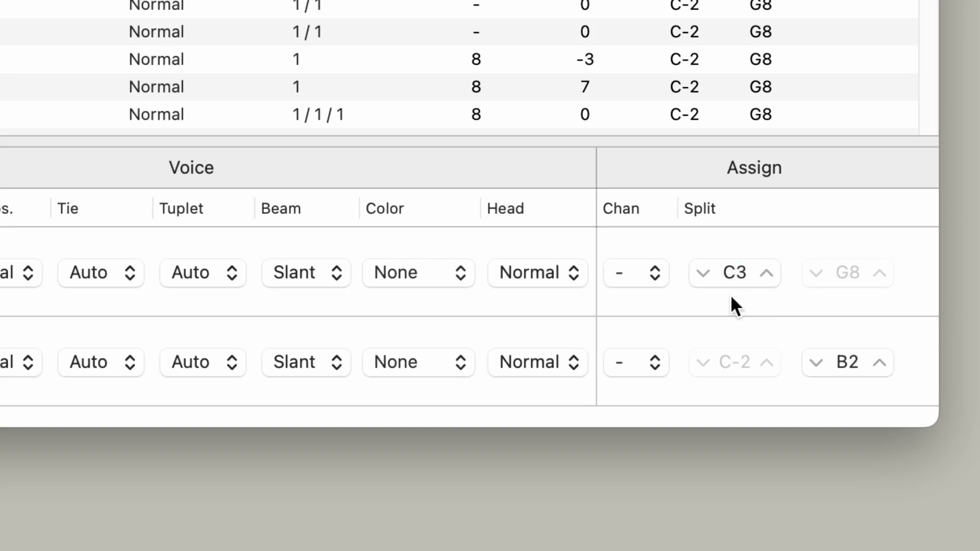
{"action": "mouse_move", "coordinate": [740, 306]}
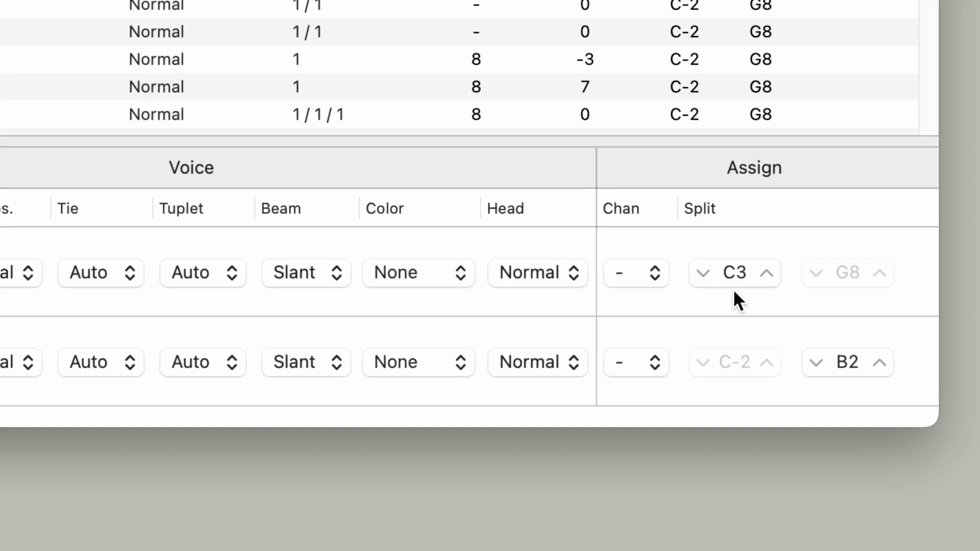
{"action": "mouse_move", "coordinate": [748, 342]}
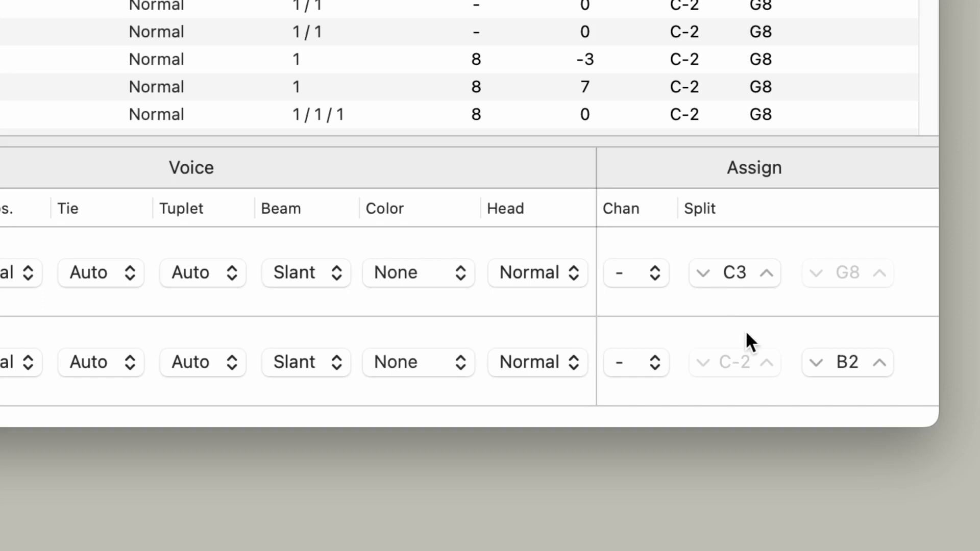
{"action": "mouse_move", "coordinate": [837, 362]}
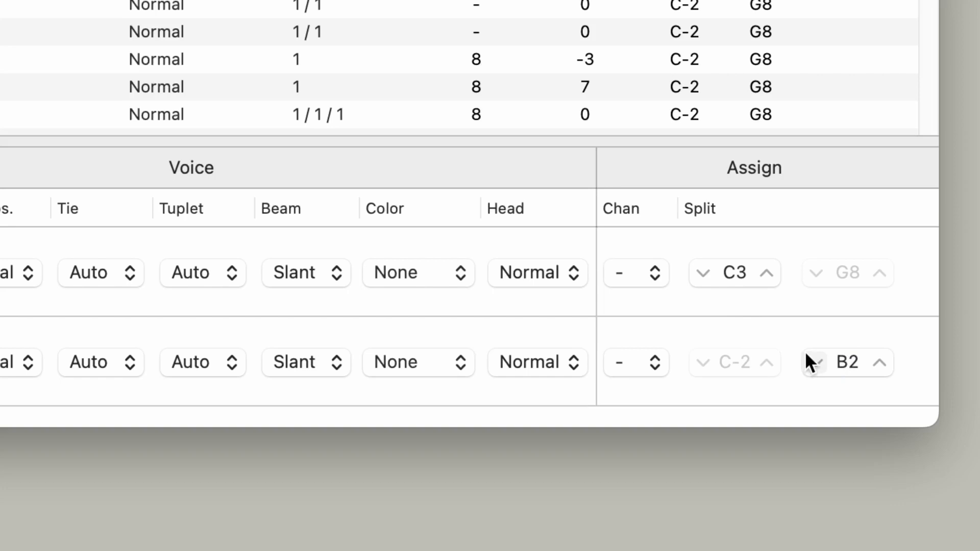
{"action": "mouse_move", "coordinate": [725, 331]}
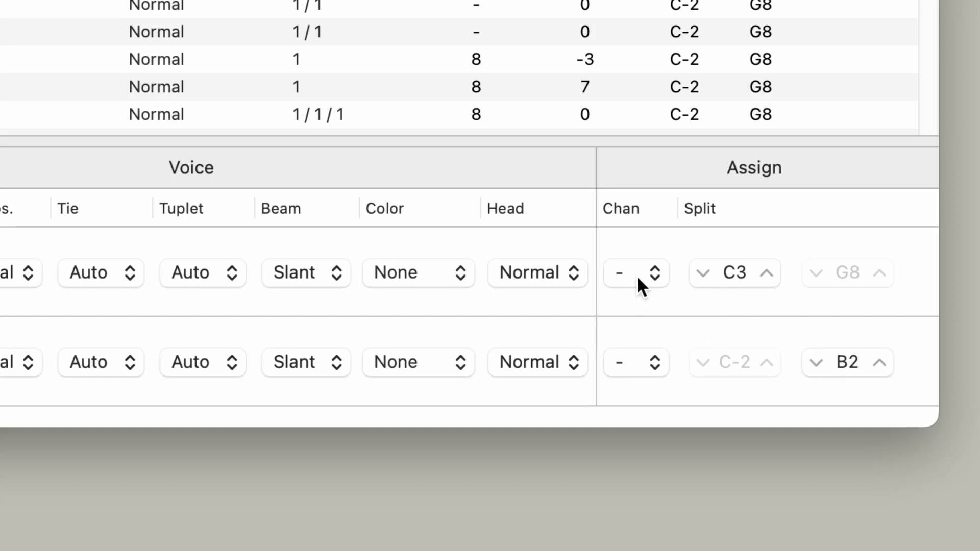
Step: Assign the treble staff to MIDI channel 1, leaving channel 2 for the bass staff
{"action": "left_click", "coordinate": [634, 272]}
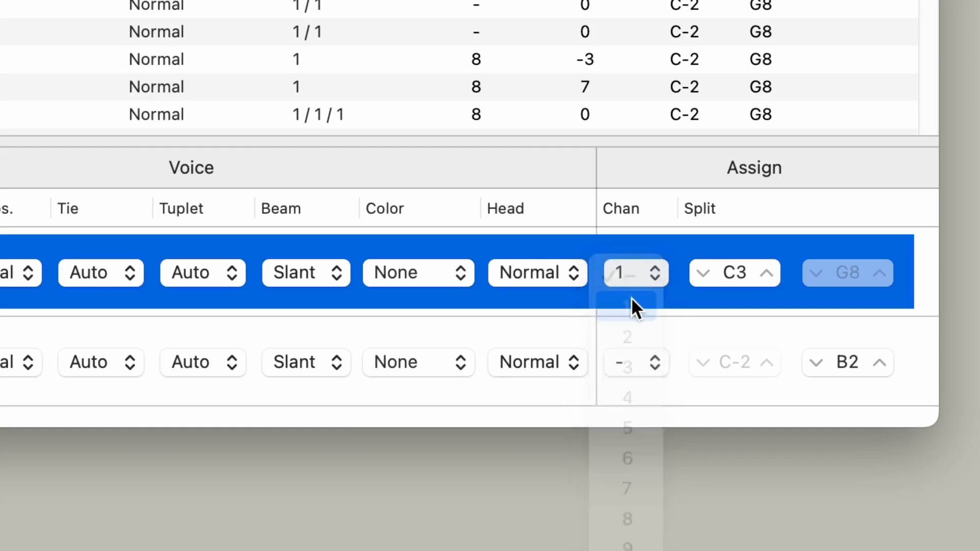
{"action": "left_click", "coordinate": [635, 362]}
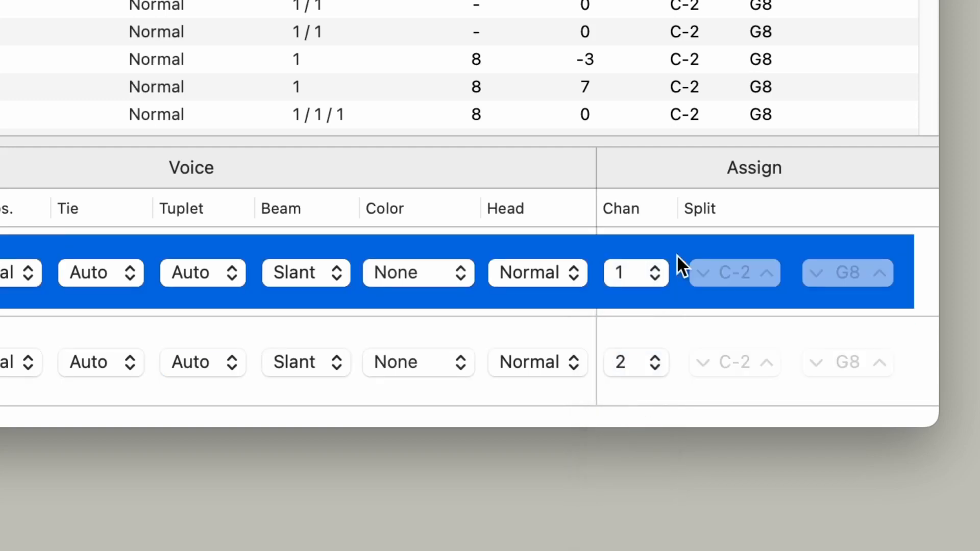
{"action": "mouse_move", "coordinate": [650, 341]}
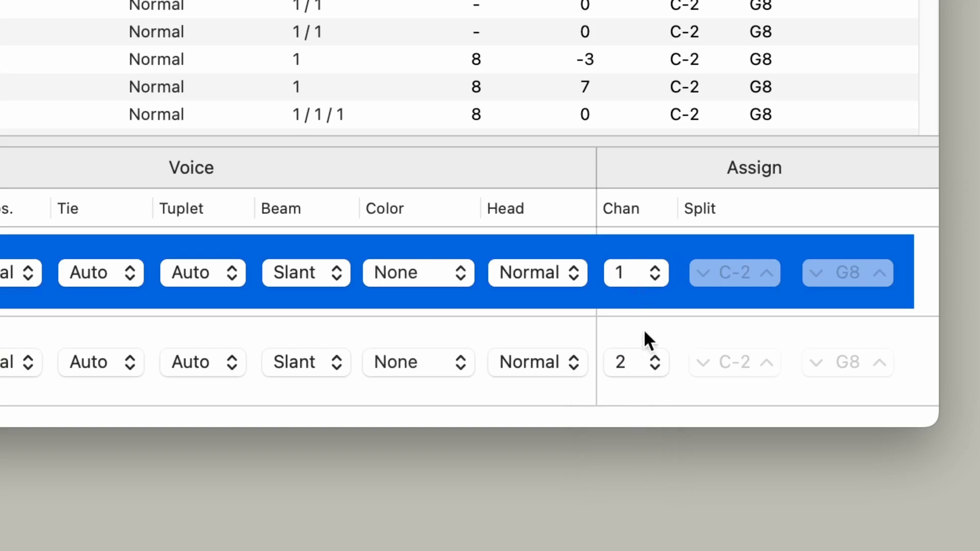
{"action": "left_click", "coordinate": [636, 362]}
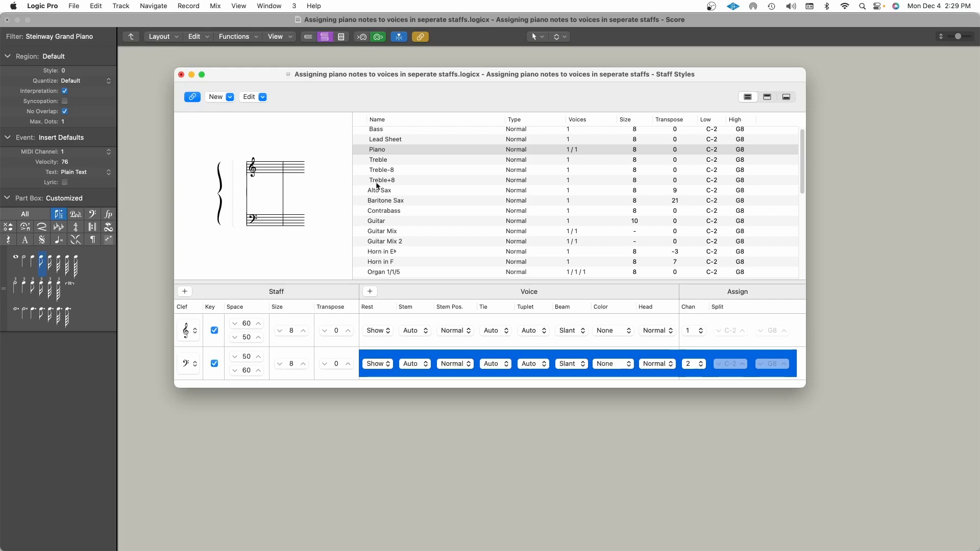
Step: Close Staff Styles and give the Steinway Grand Piano track the Piano staff style
{"action": "left_click", "coordinate": [181, 75]}
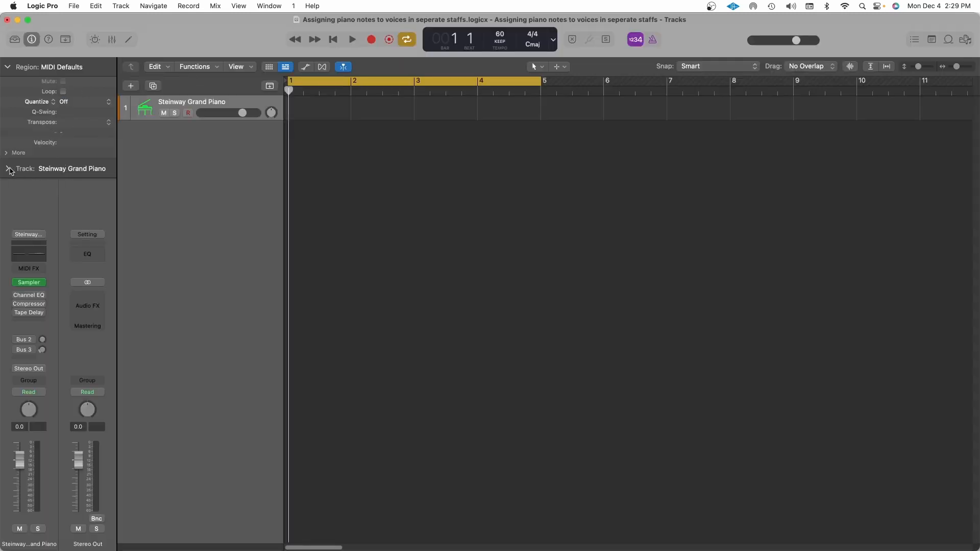
{"action": "left_click", "coordinate": [9, 170]}
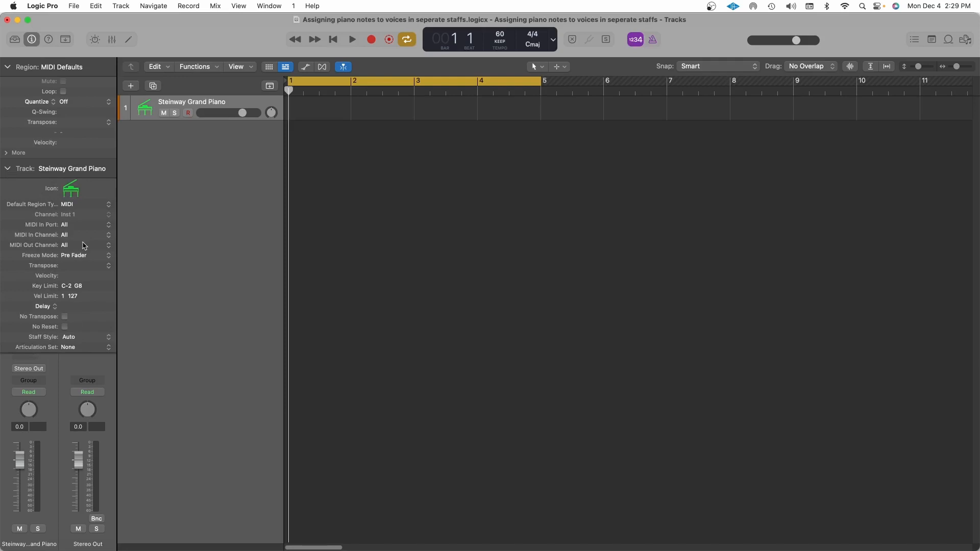
{"action": "mouse_move", "coordinate": [88, 287]}
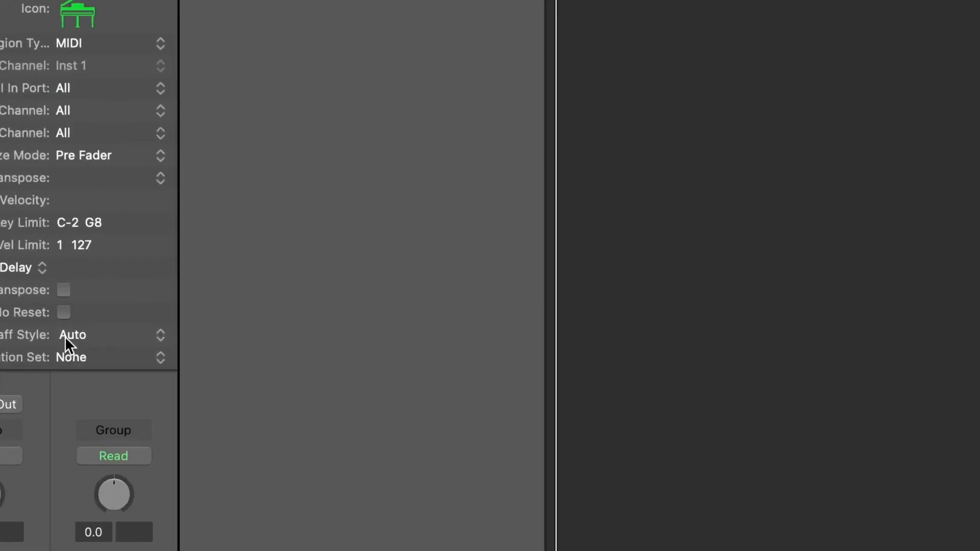
{"action": "left_click", "coordinate": [94, 334]}
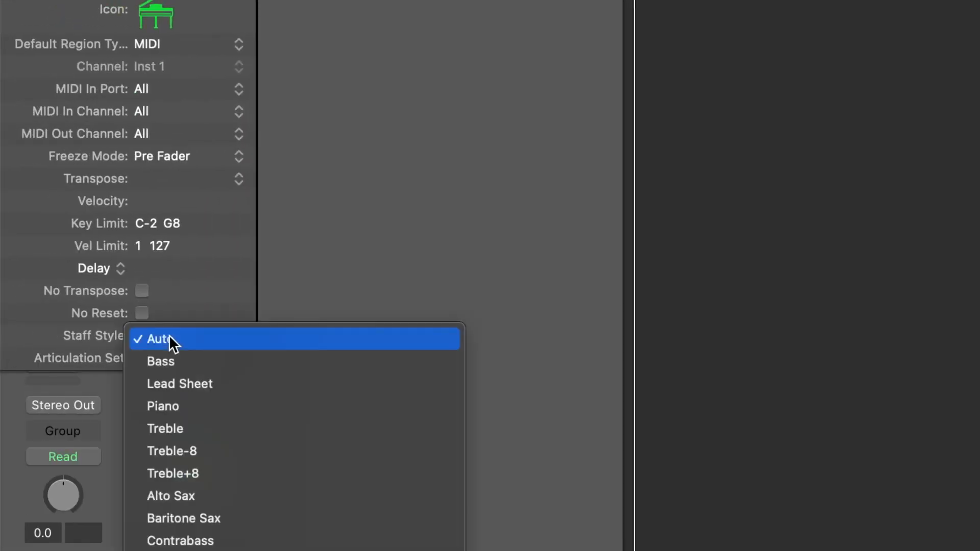
{"action": "left_click", "coordinate": [163, 406]}
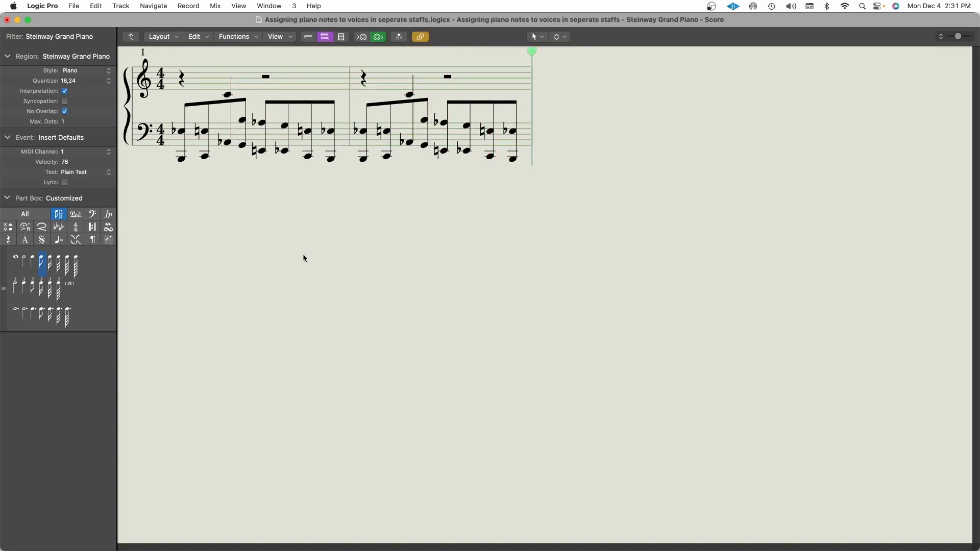
{"action": "mouse_move", "coordinate": [236, 174]}
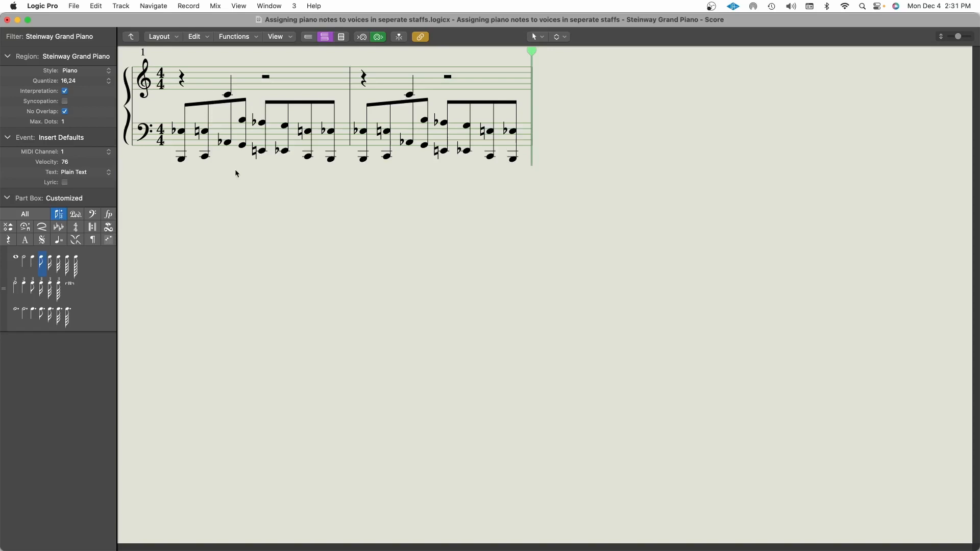
{"action": "mouse_move", "coordinate": [143, 116]}
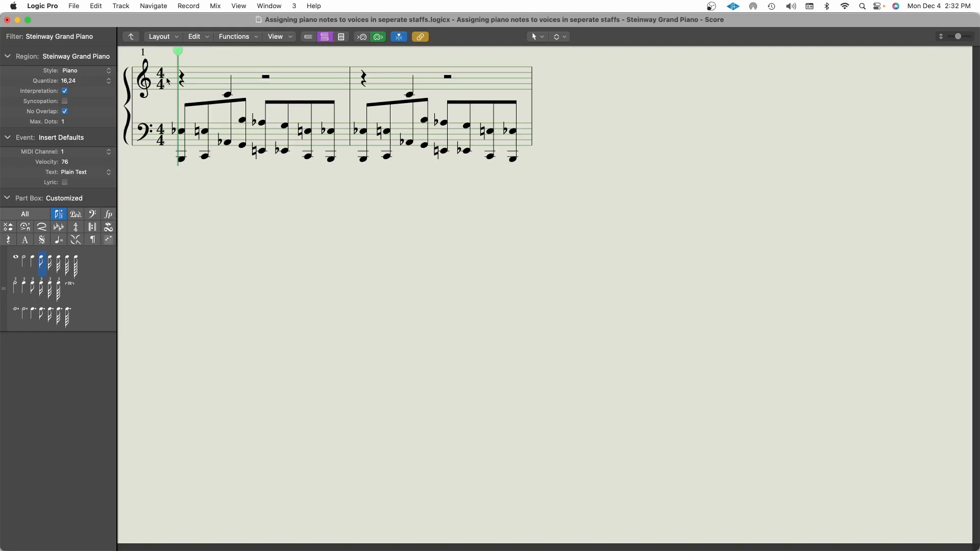
{"action": "mouse_move", "coordinate": [170, 83]}
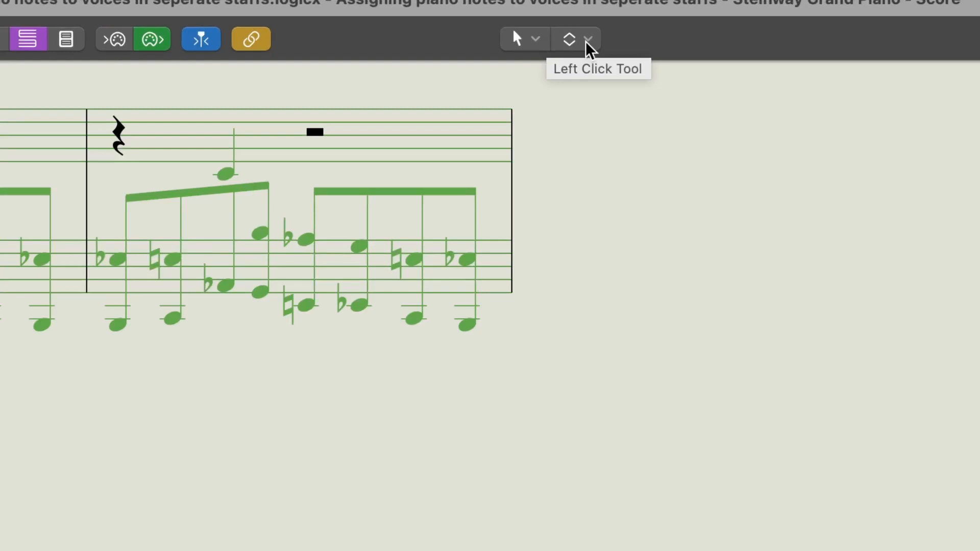
Step: Draw a voice-separation line between the two hands across both bars
{"action": "left_click", "coordinate": [570, 38]}
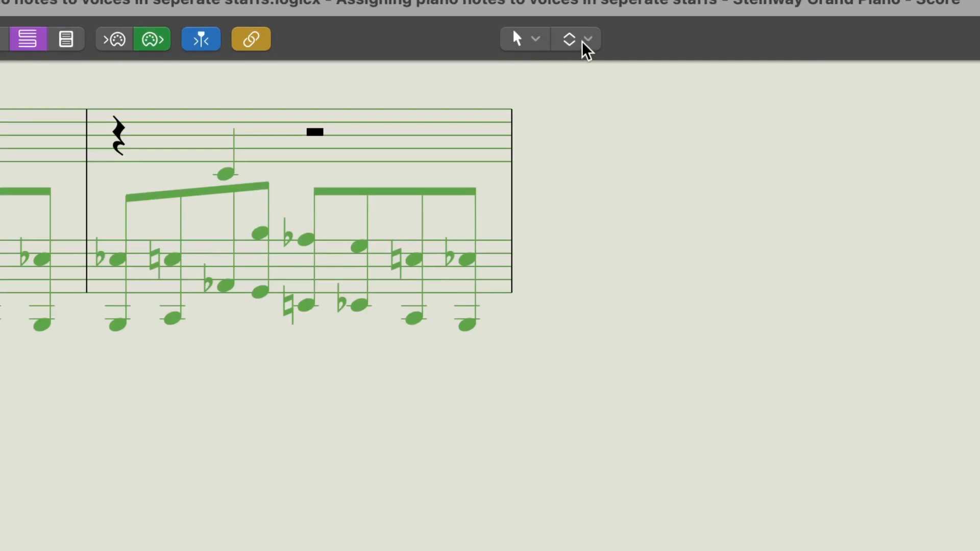
{"action": "mouse_move", "coordinate": [543, 49]}
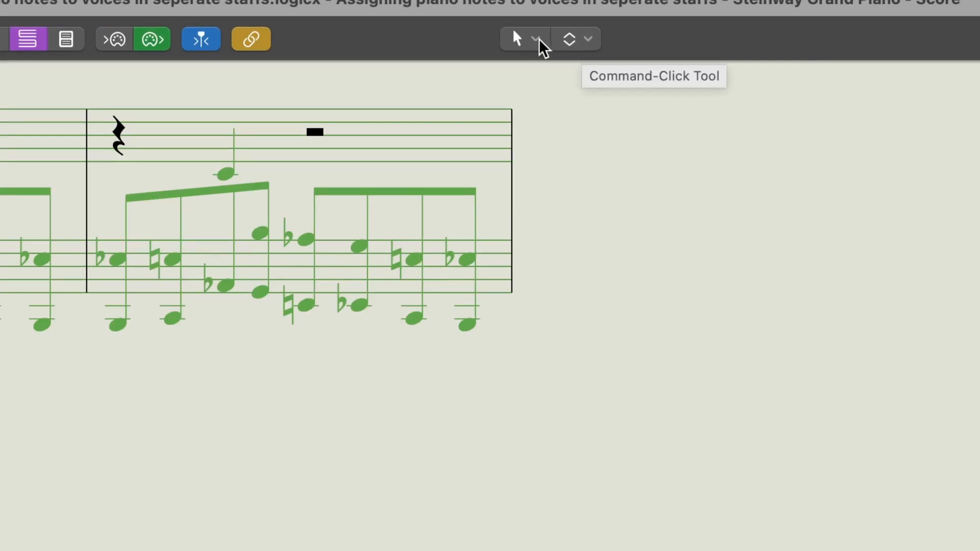
{"action": "mouse_move", "coordinate": [554, 59]}
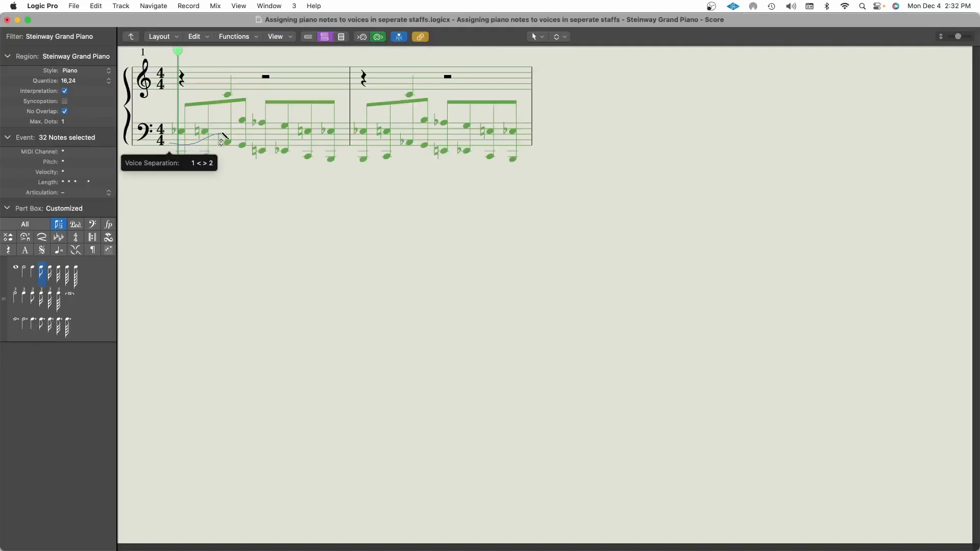
{"action": "left_click_drag", "start_coordinate": [222, 139], "coordinate": [375, 147]}
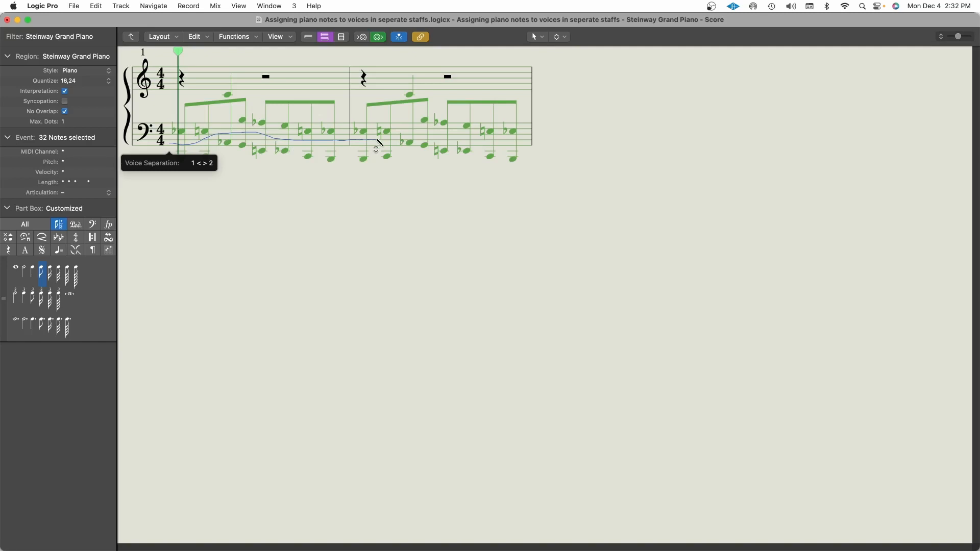
{"action": "left_click_drag", "start_coordinate": [375, 147], "coordinate": [566, 150]}
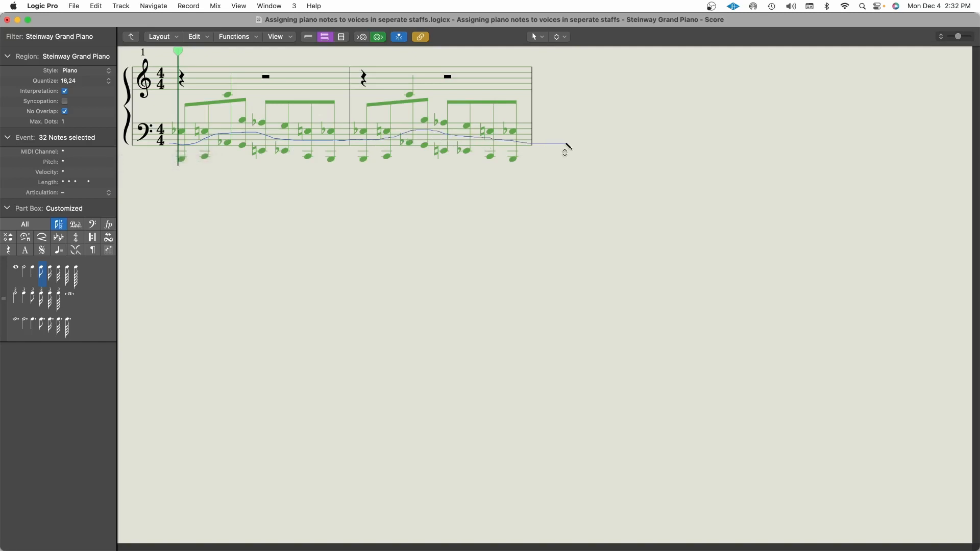
{"action": "left_click", "coordinate": [567, 145]}
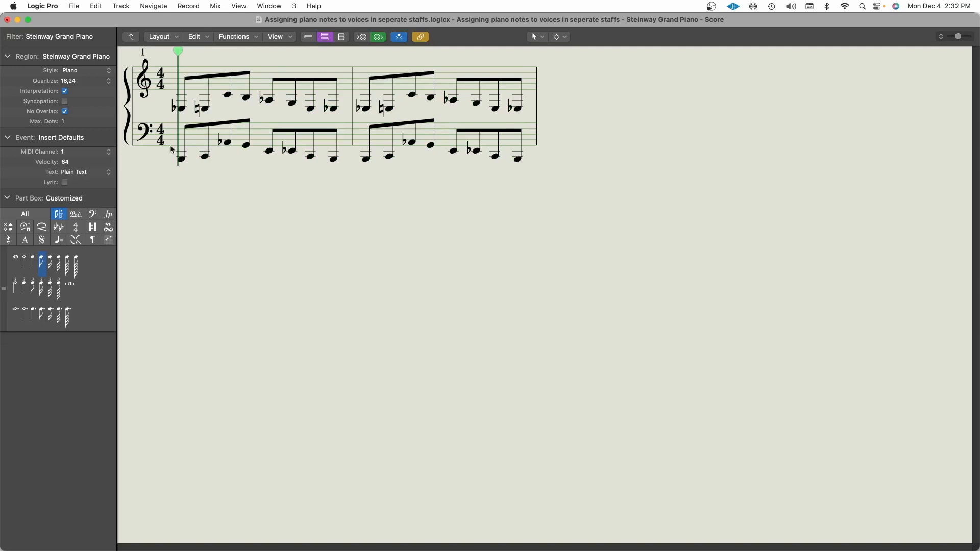
{"action": "mouse_move", "coordinate": [173, 137]}
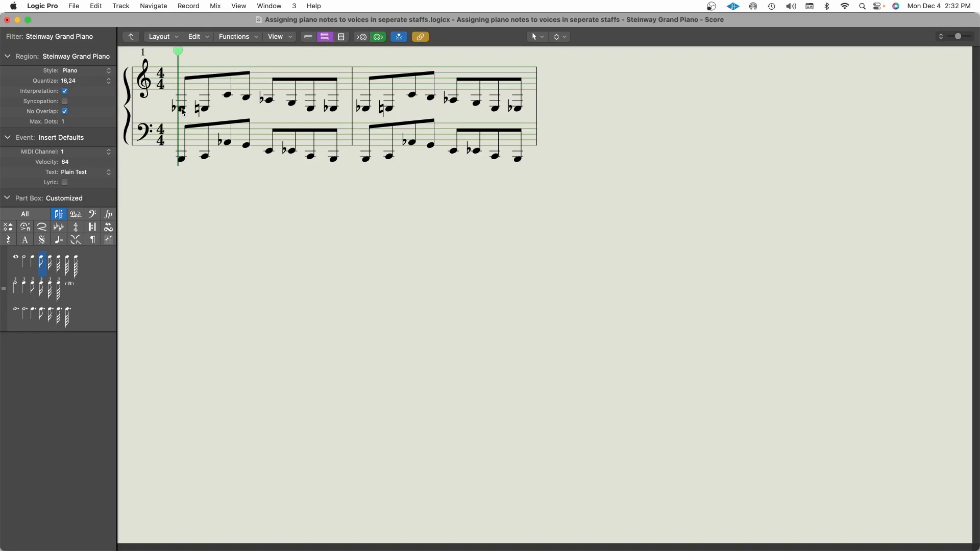
{"action": "mouse_move", "coordinate": [190, 92]}
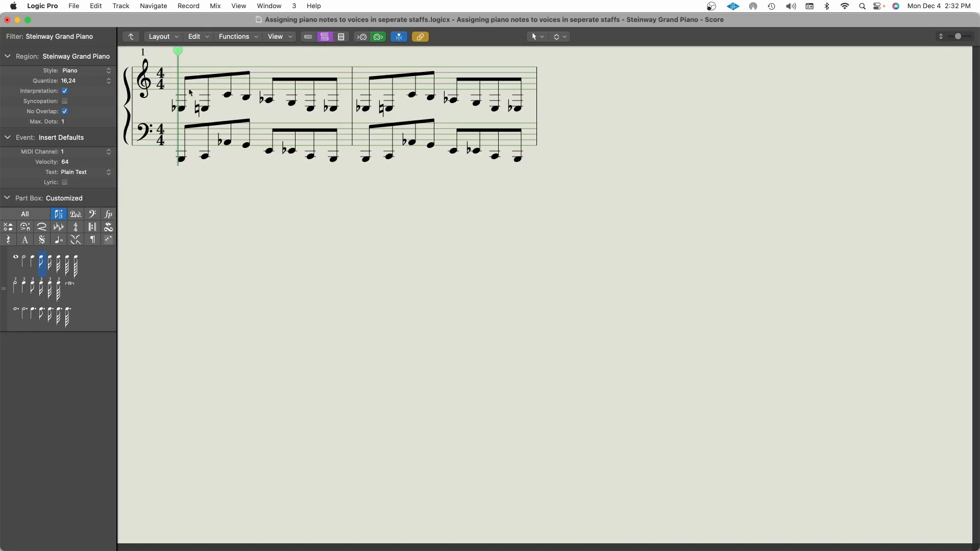
{"action": "left_click", "coordinate": [203, 106]}
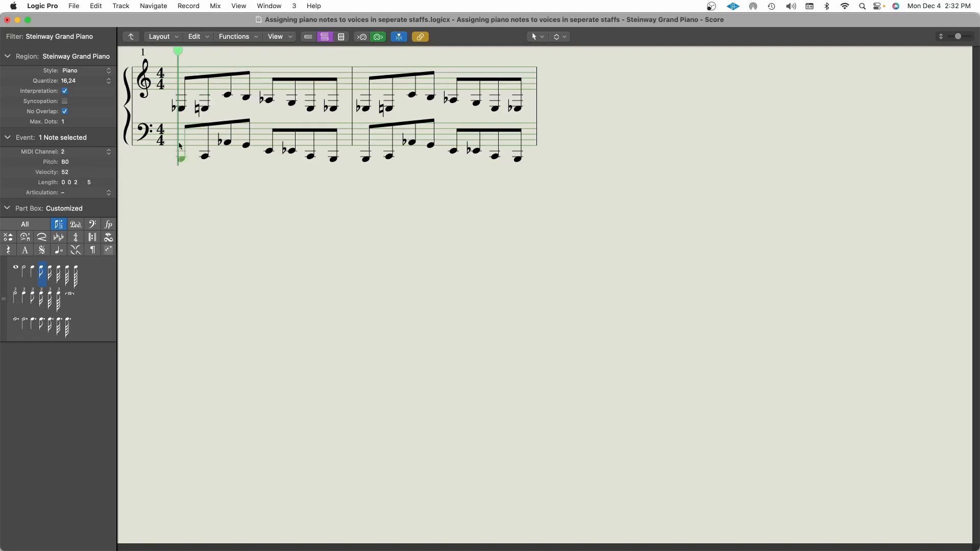
{"action": "mouse_move", "coordinate": [168, 72]}
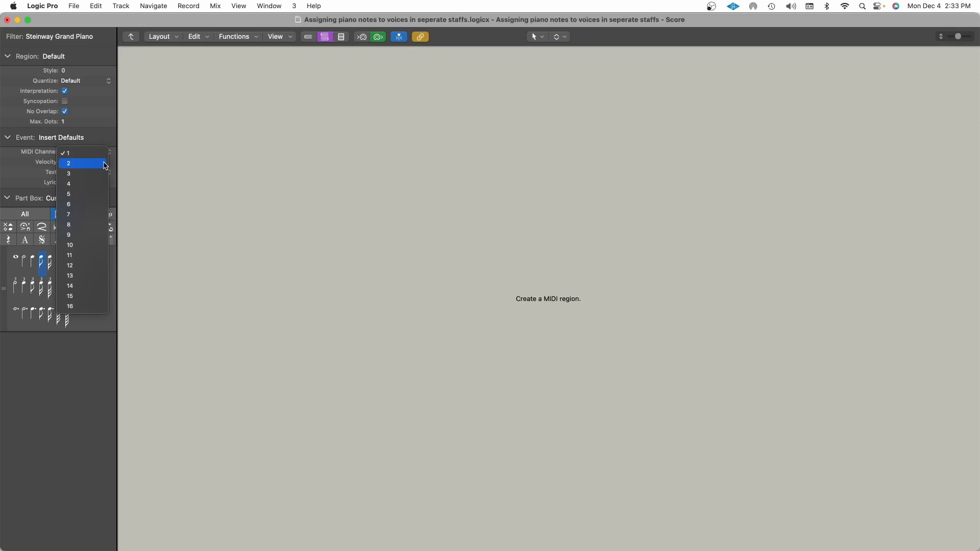
{"action": "mouse_move", "coordinate": [98, 165]}
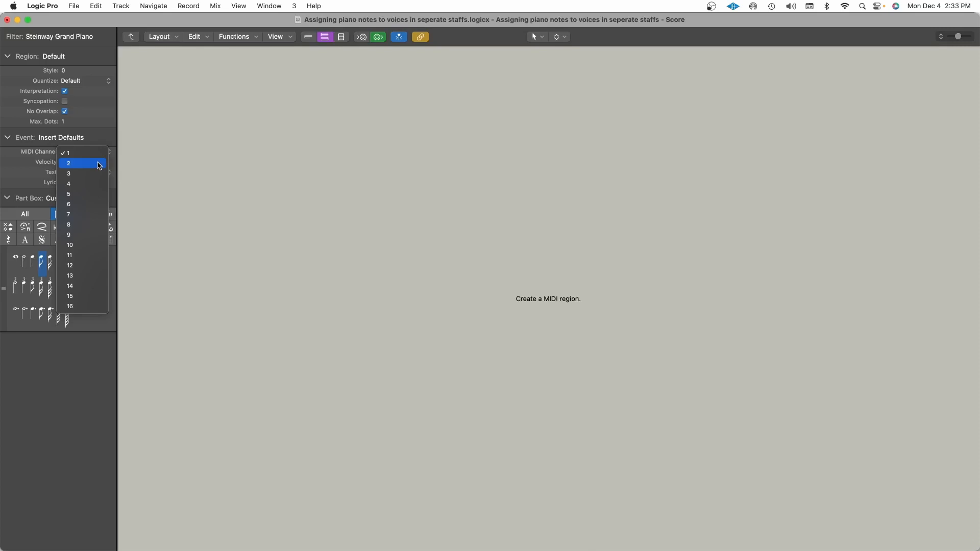
Step: Set the Insert Defaults MIDI channel to 2
{"action": "left_click", "coordinate": [68, 164]}
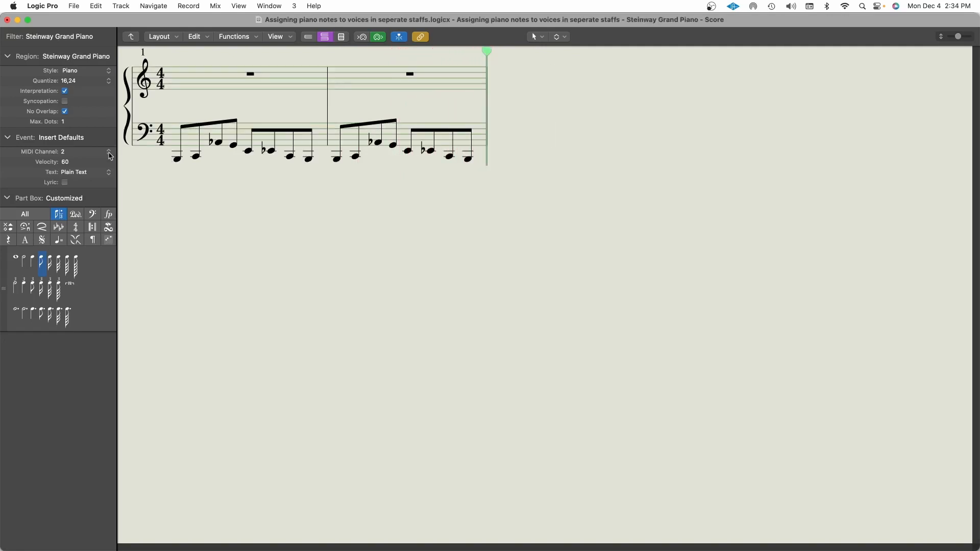
Step: Return the Insert Defaults MIDI channel to 1
{"action": "left_click", "coordinate": [108, 153]}
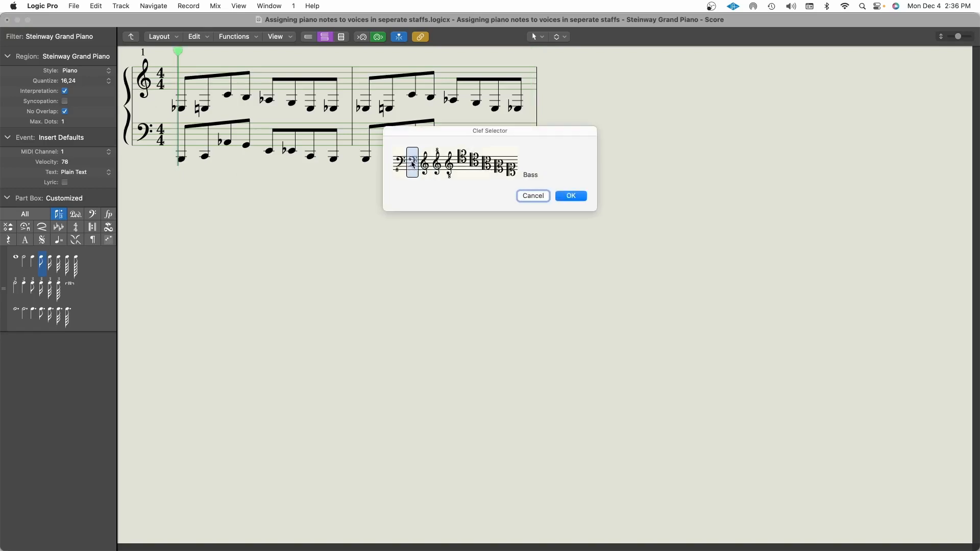
Step: Confirm Bass in the Clef Selector for the upper staff
{"action": "left_click", "coordinate": [570, 195]}
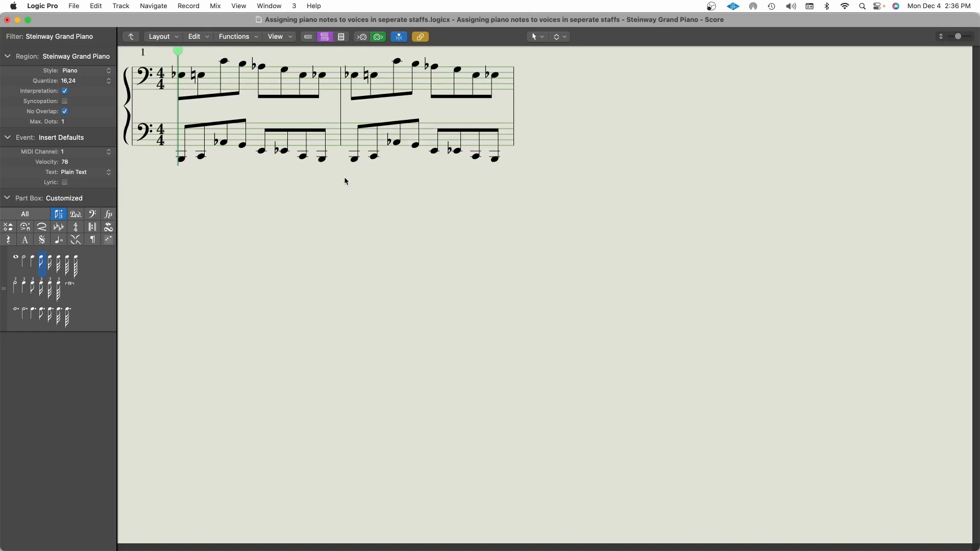
{"action": "mouse_move", "coordinate": [546, 96]}
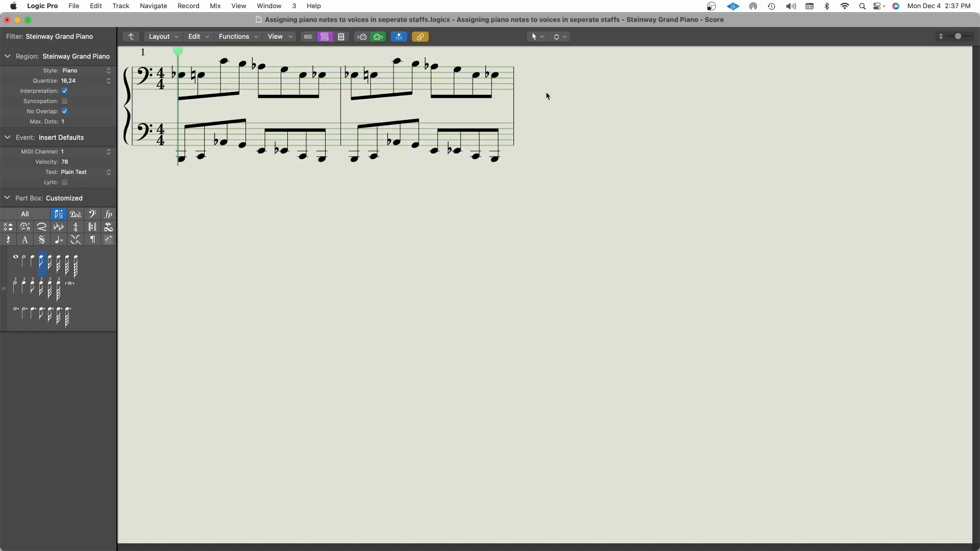